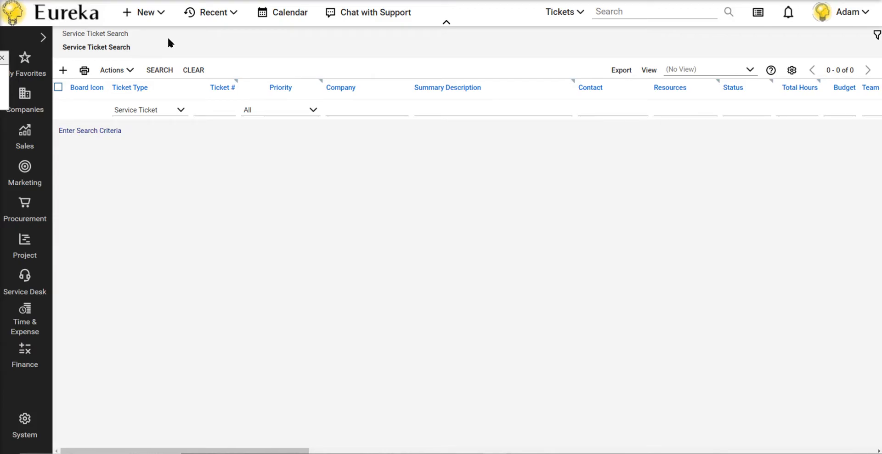
pyautogui.moveTo(142, 45)
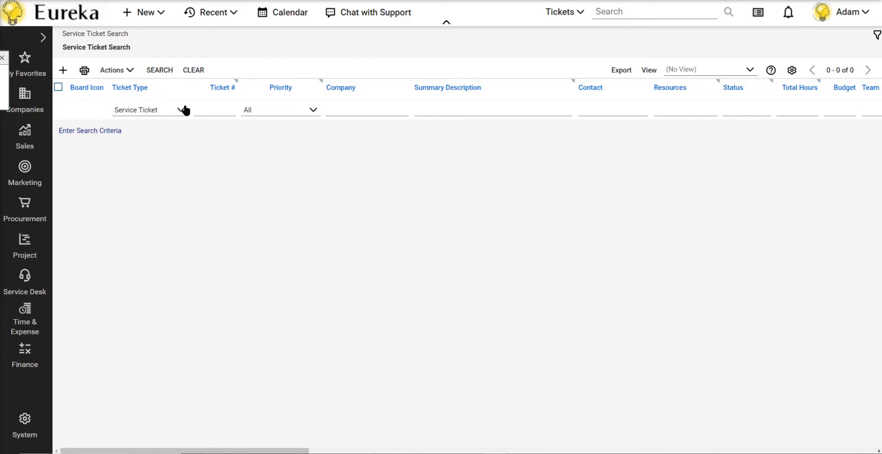
# Step: Set the Ticket Type filter to All so every ticket type is included
pyautogui.click(180, 109)
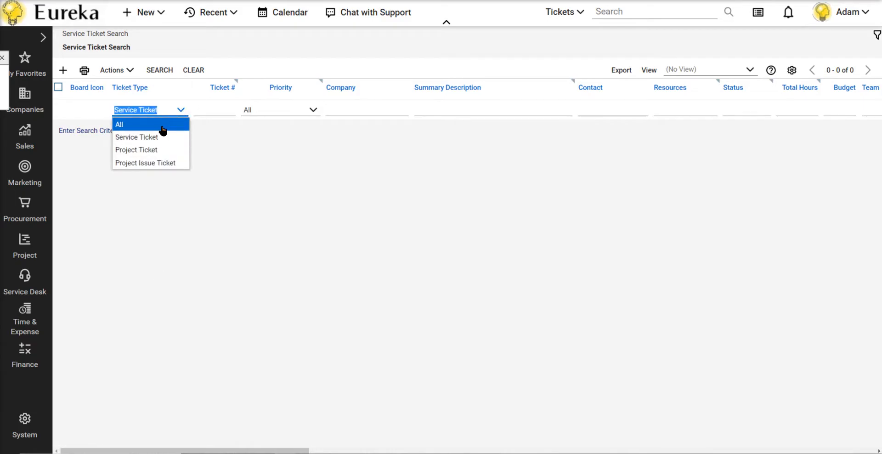
pyautogui.click(118, 124)
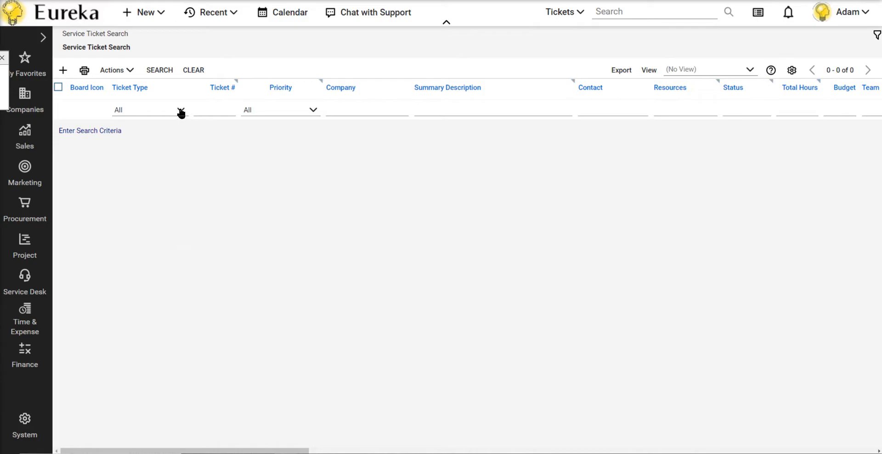
# Step: Set the Level filter to All instead of Parent so tickets of every level appear
pyautogui.hscroll(3)
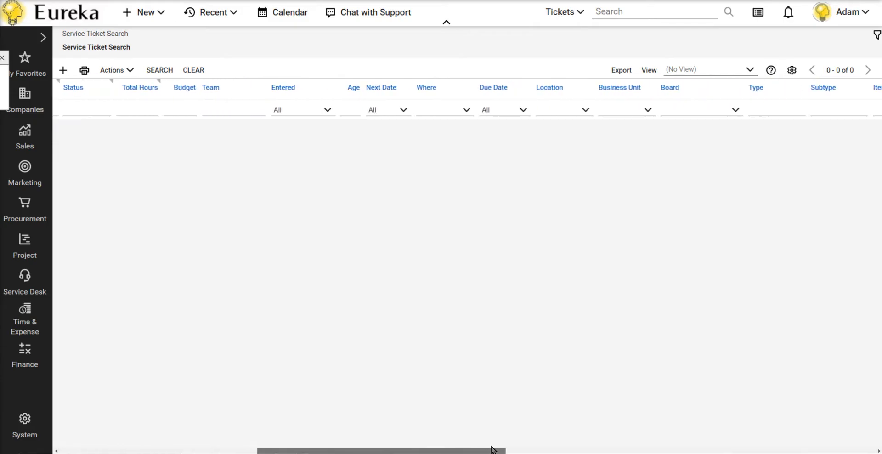
pyautogui.hscroll(3)
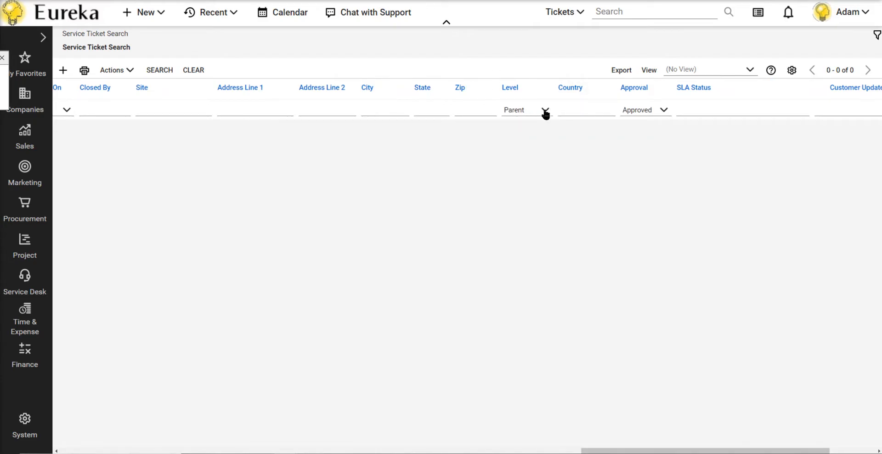
pyautogui.click(543, 110)
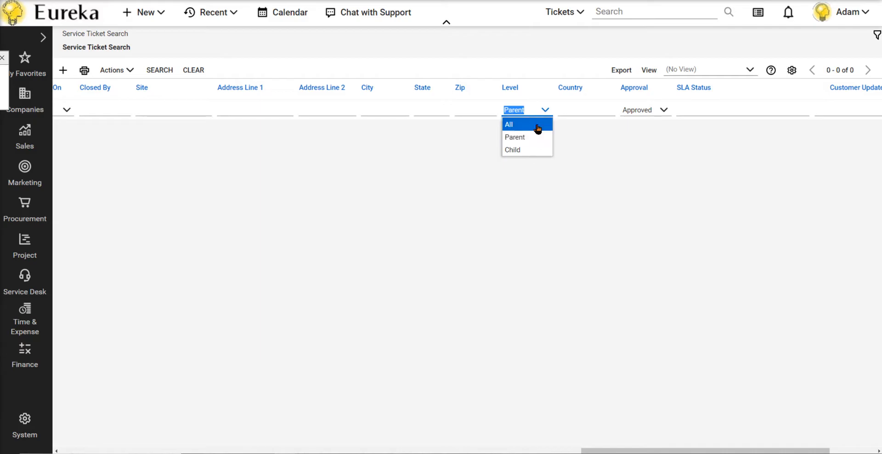
pyautogui.moveTo(527, 150)
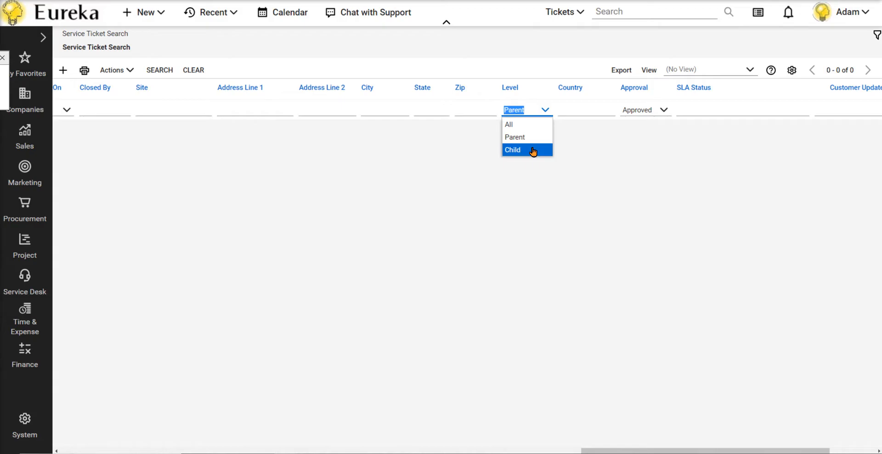
pyautogui.click(508, 124)
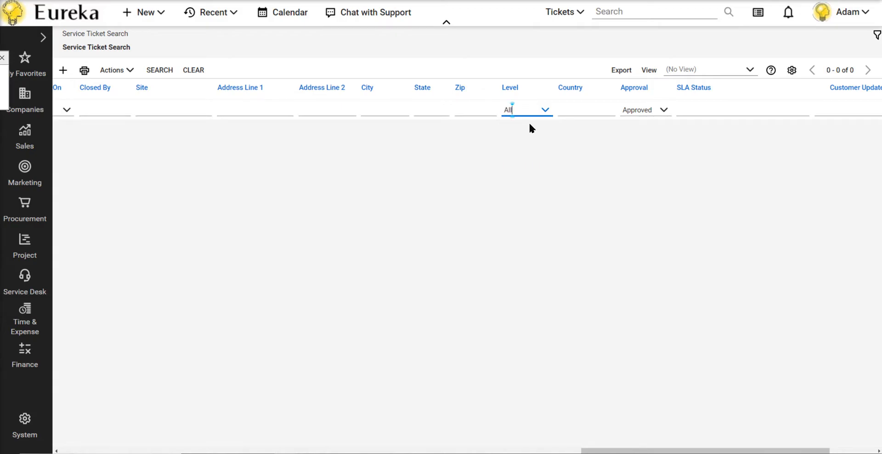
pyautogui.hscroll(3)
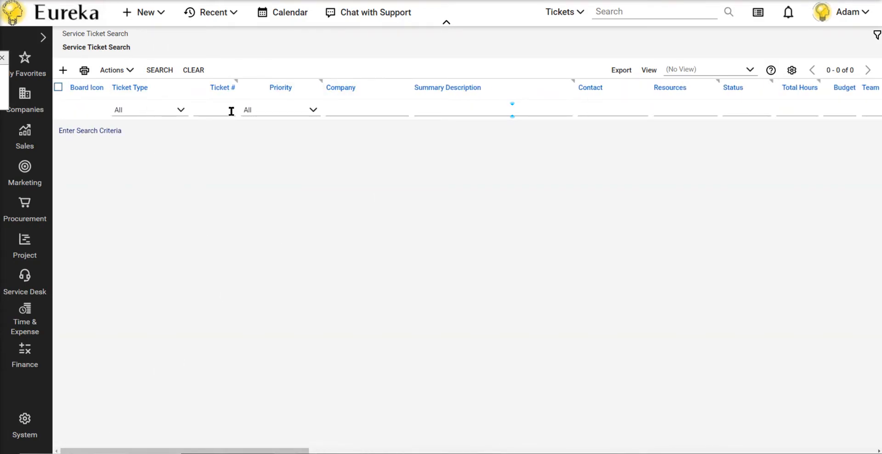
pyautogui.click(214, 109)
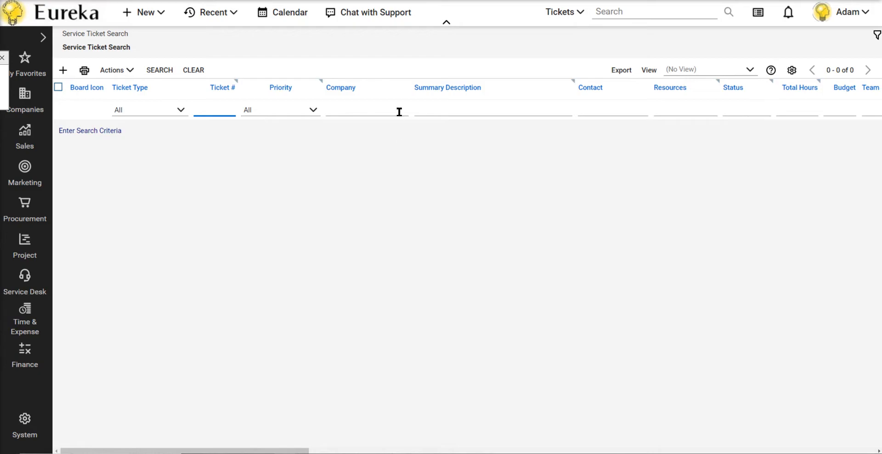
pyautogui.click(493, 110)
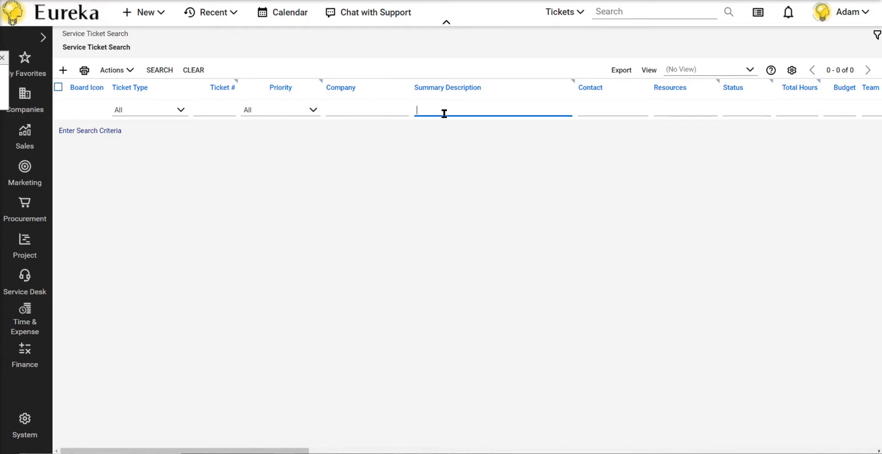
pyautogui.moveTo(387, 106)
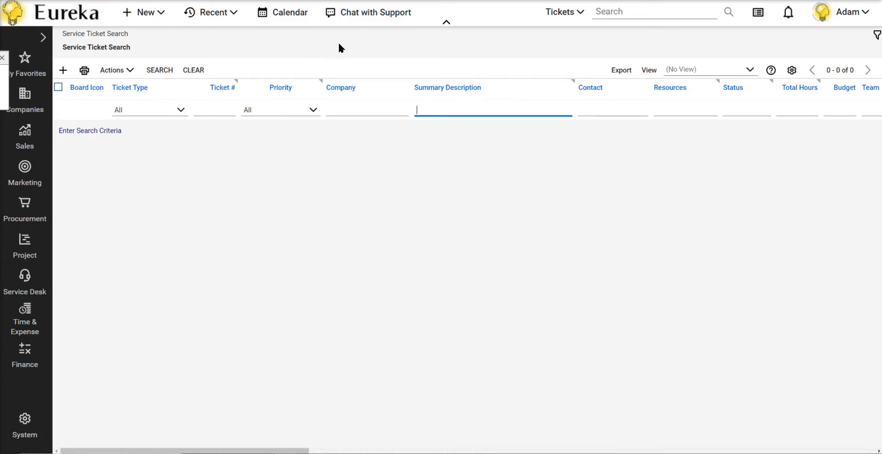
pyautogui.moveTo(501, 70)
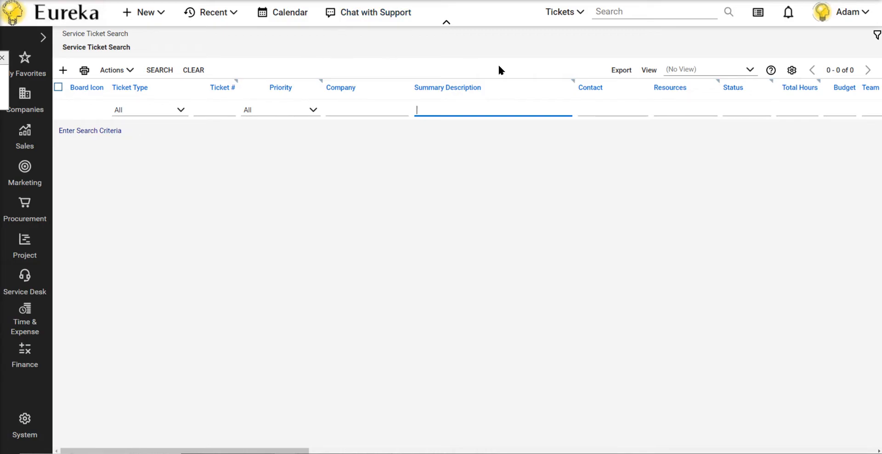
# Step: Save the list view configuration with Use My Current Filter Settings selected
pyautogui.click(791, 70)
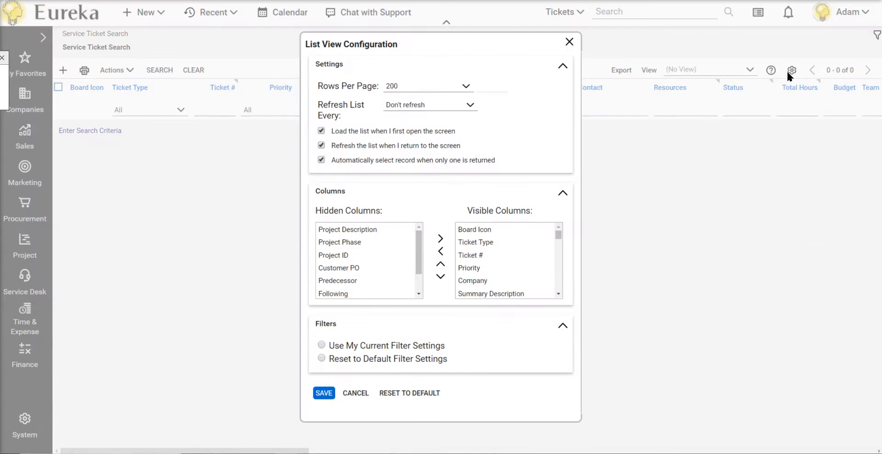
pyautogui.moveTo(781, 73)
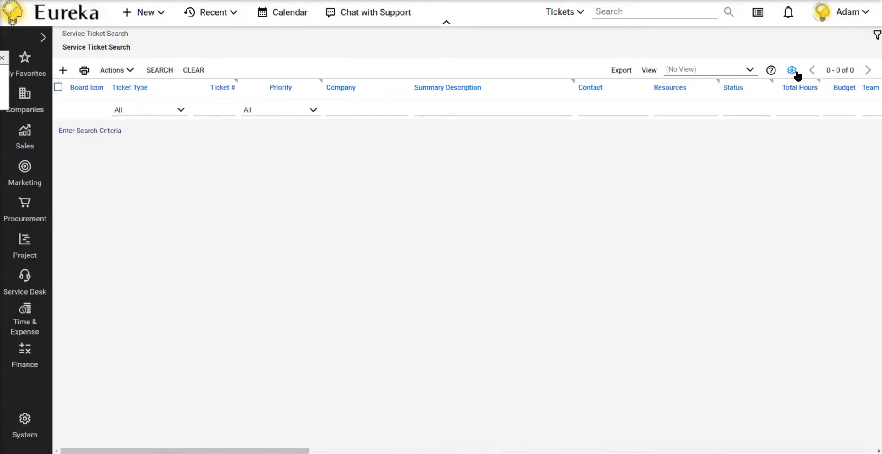
pyautogui.click(792, 70)
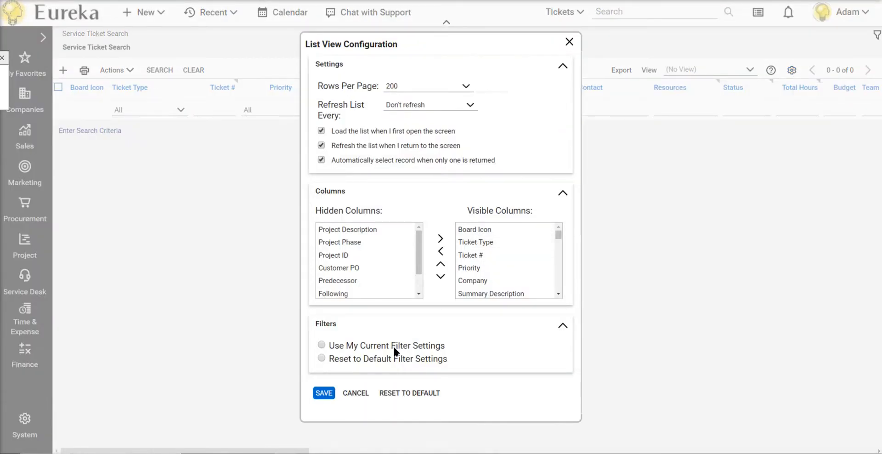
pyautogui.click(322, 345)
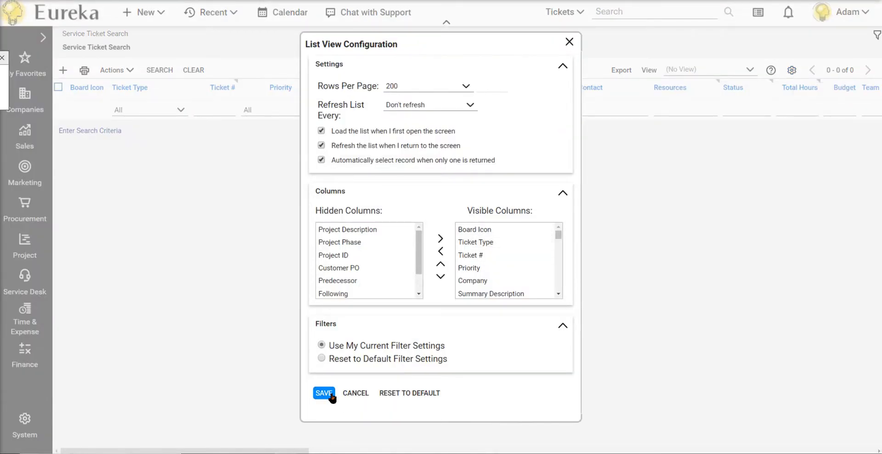
pyautogui.click(323, 393)
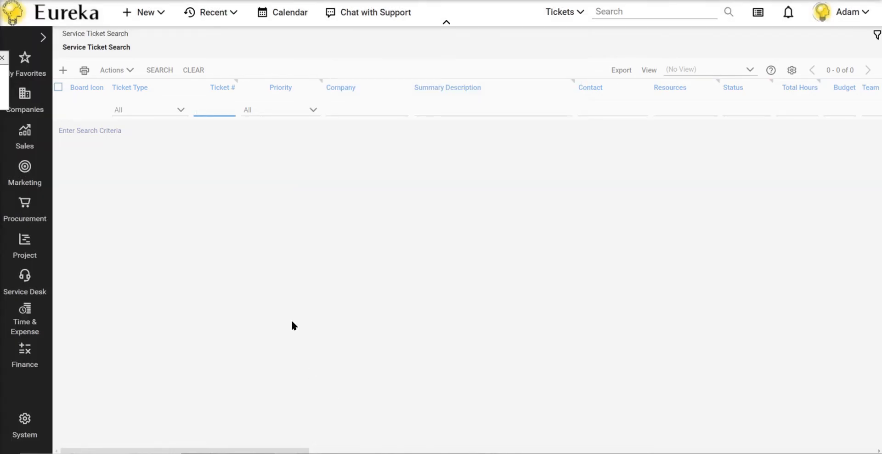
pyautogui.click(214, 109)
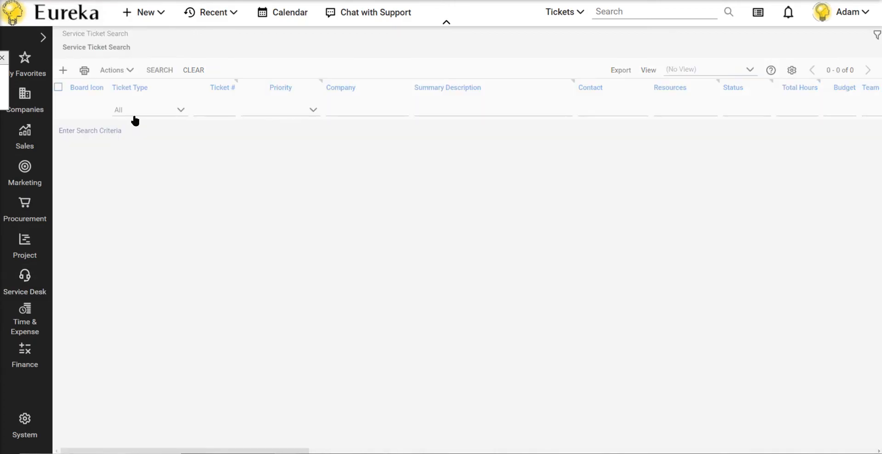
pyautogui.click(215, 108)
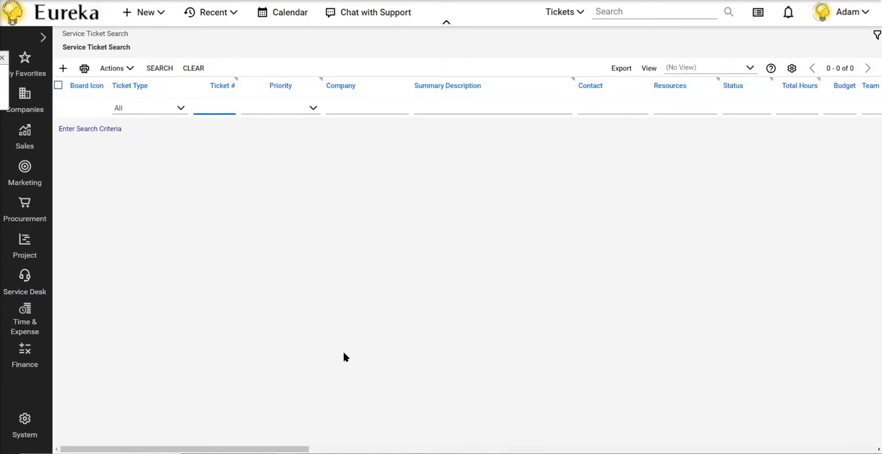
pyautogui.click(214, 108)
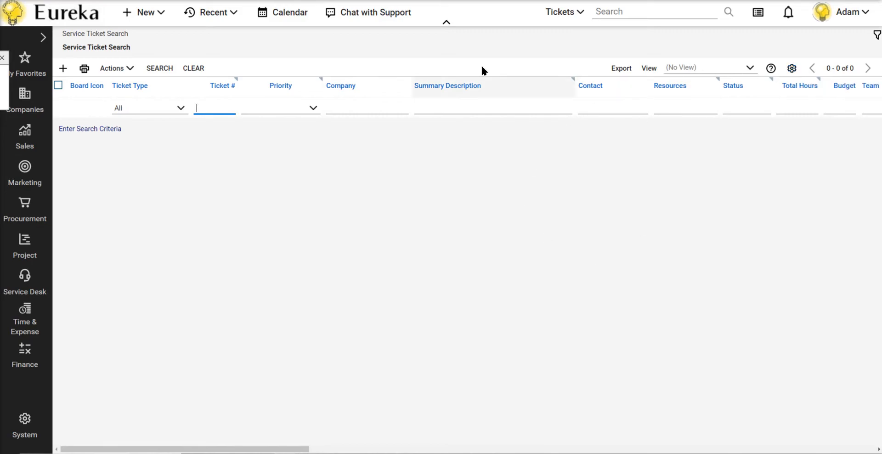
pyautogui.moveTo(848, 37)
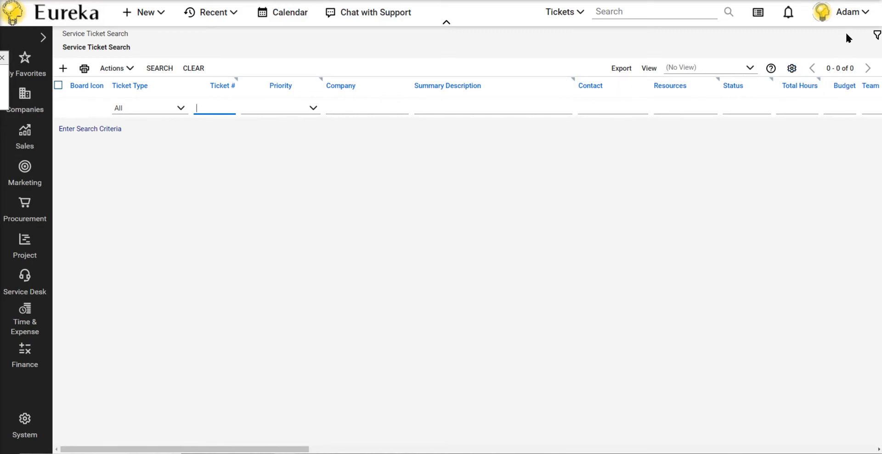
pyautogui.moveTo(830, 41)
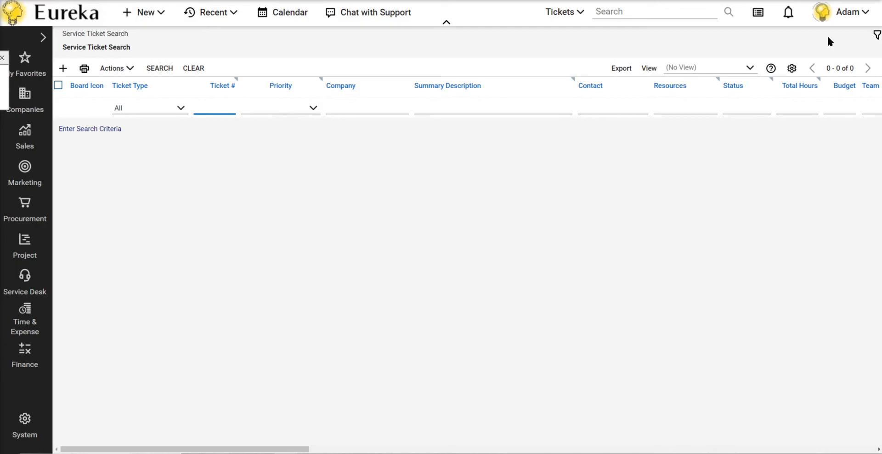
pyautogui.click(215, 108)
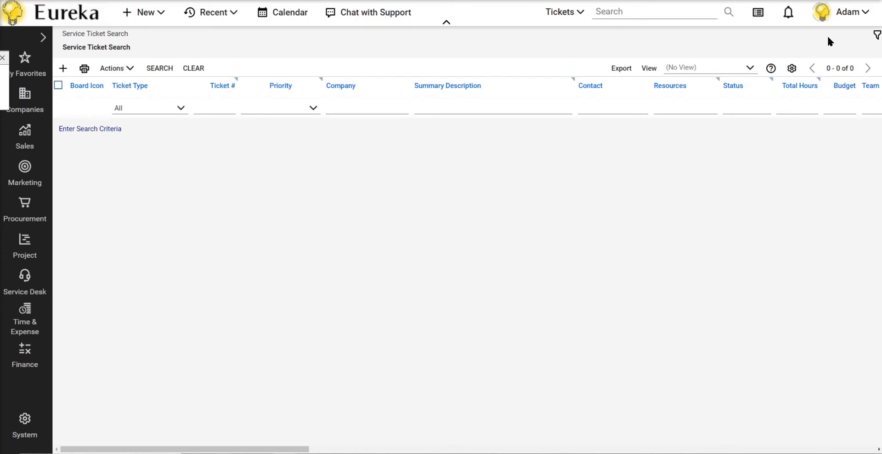
pyautogui.moveTo(264, 46)
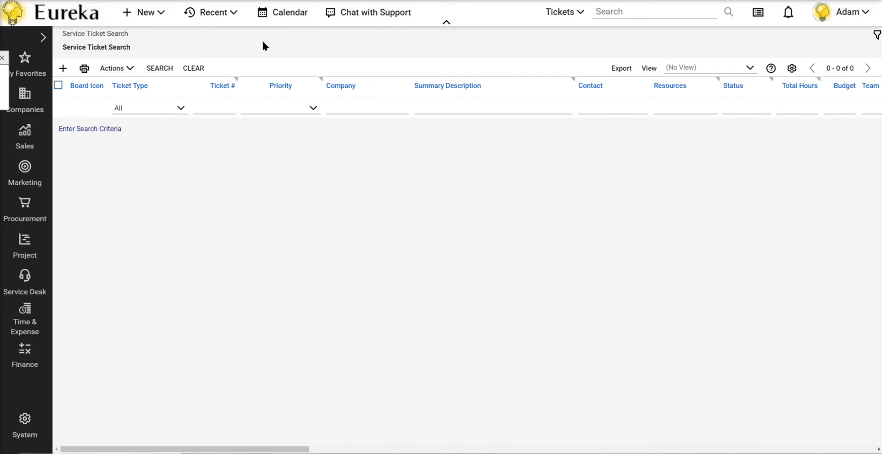